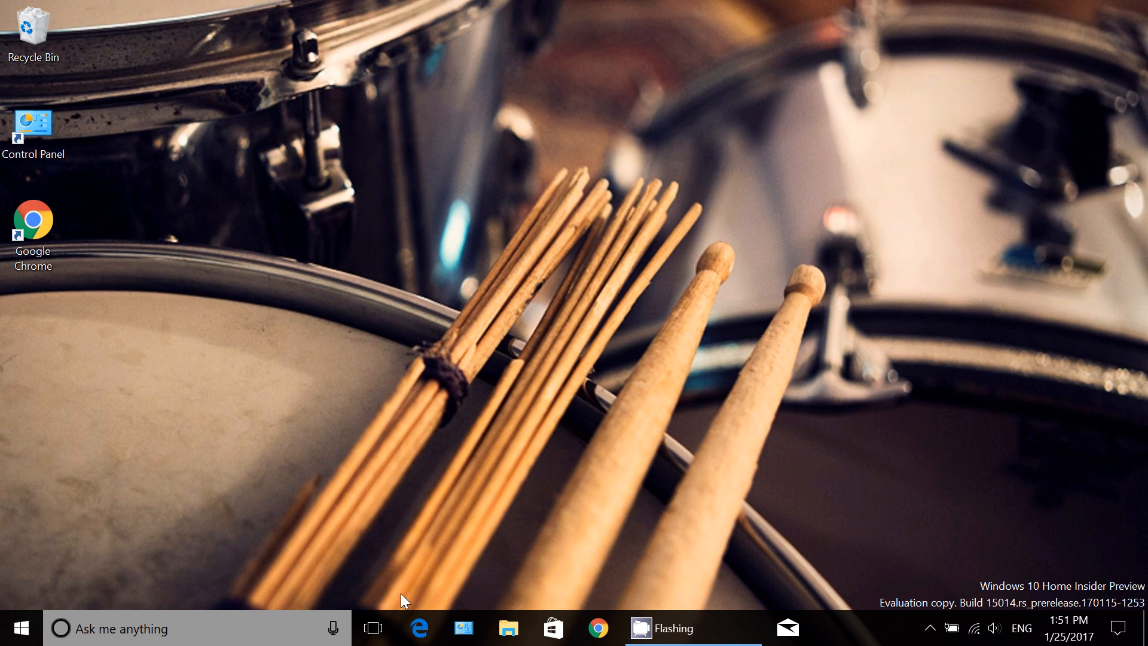
mouse_move(565, 380)
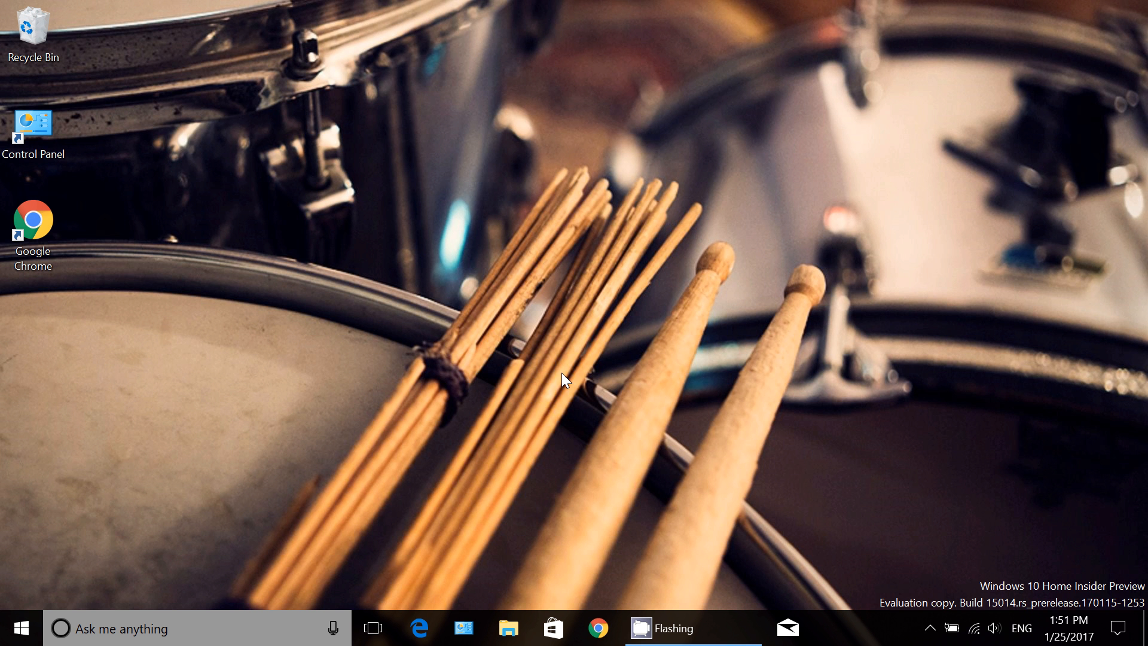
mouse_move(558, 178)
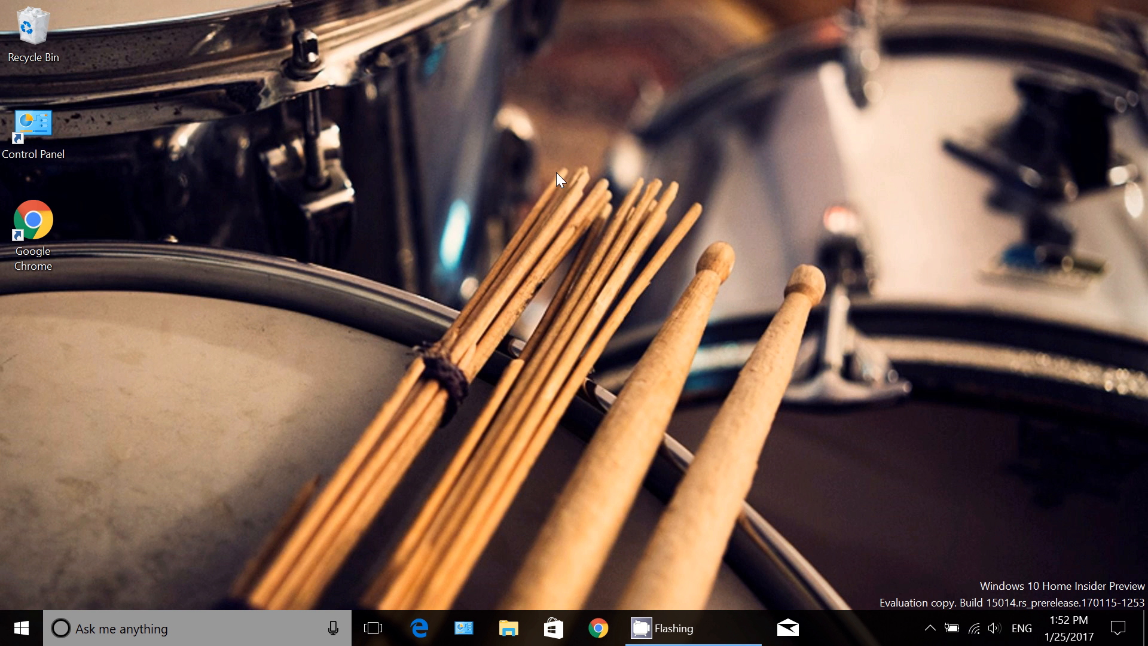
mouse_move(522, 335)
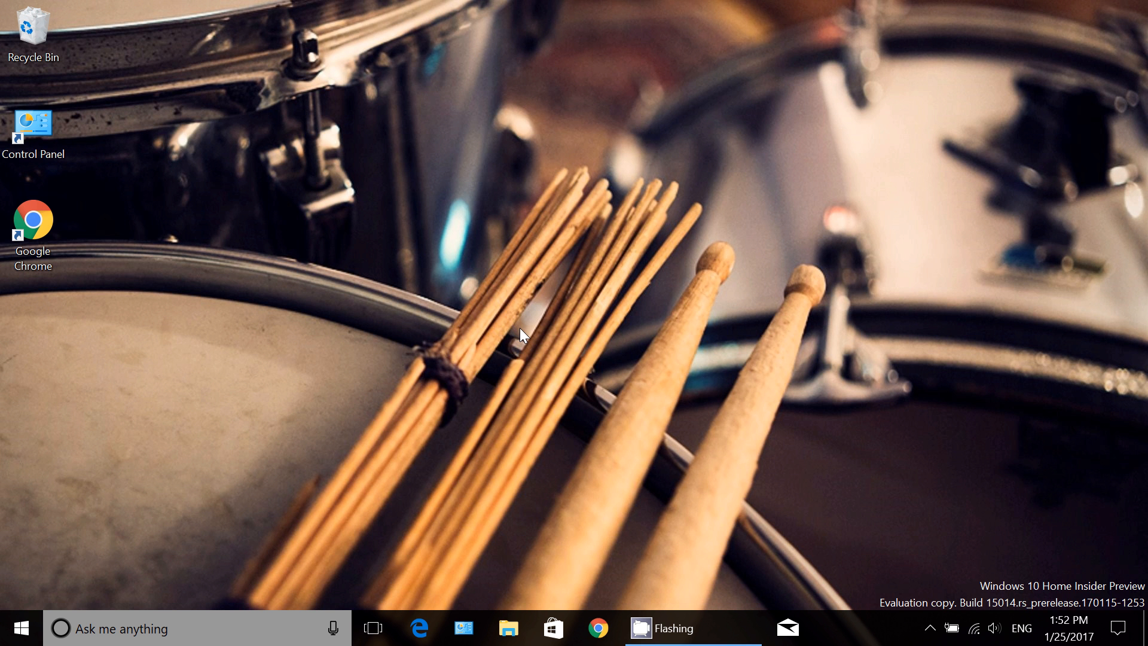
mouse_move(716, 388)
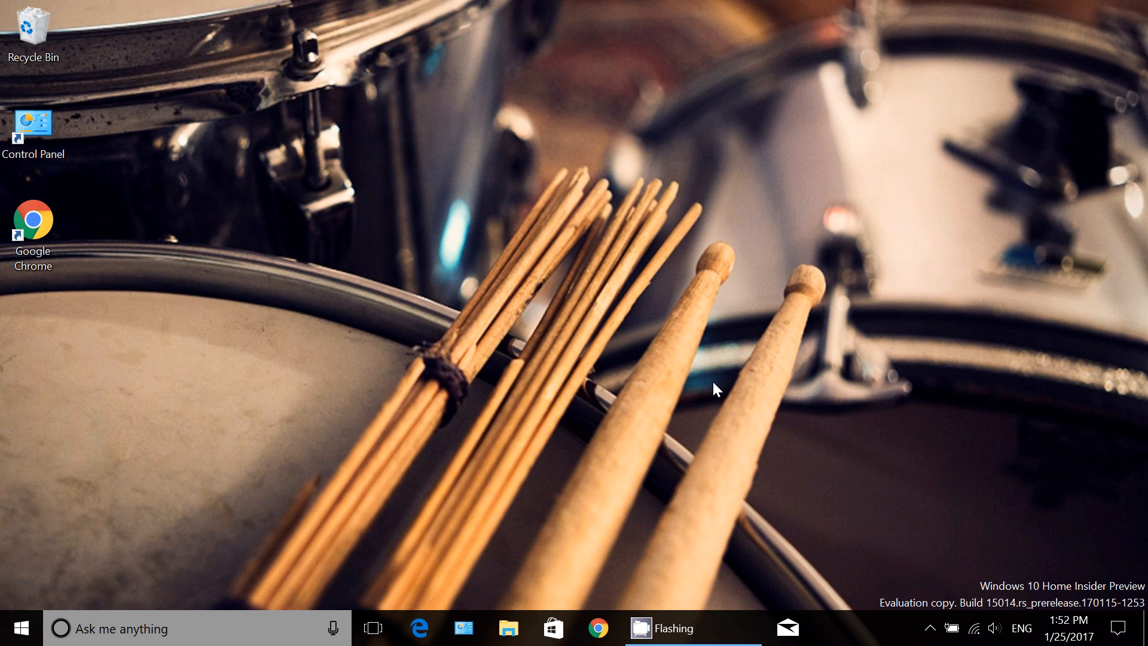
mouse_move(676, 370)
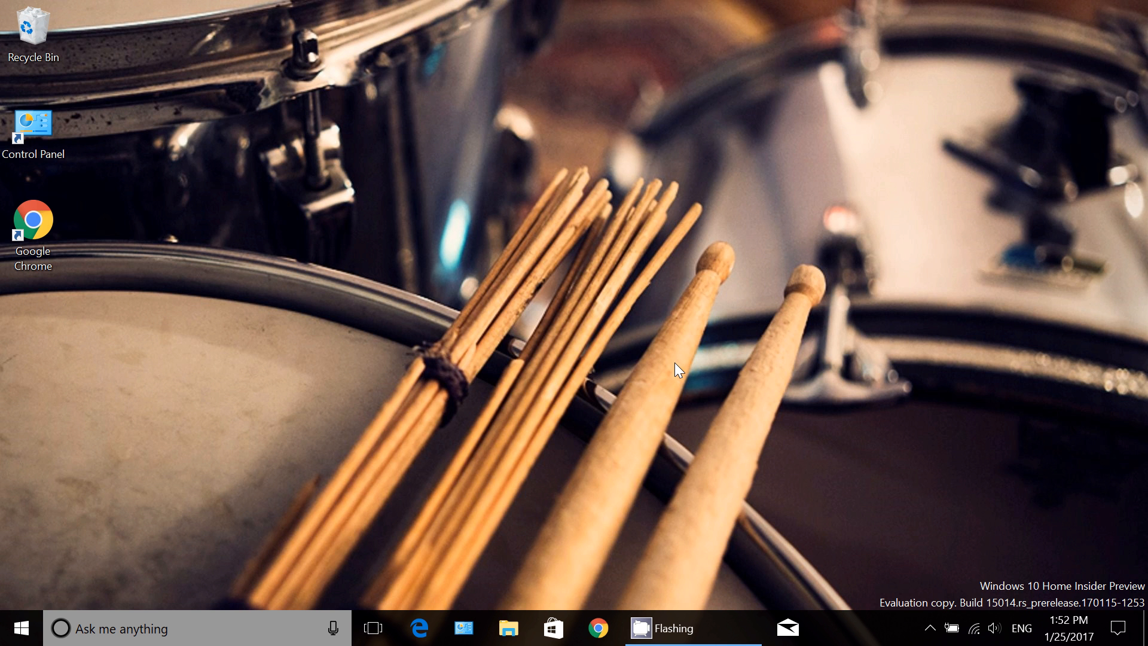
mouse_move(420, 628)
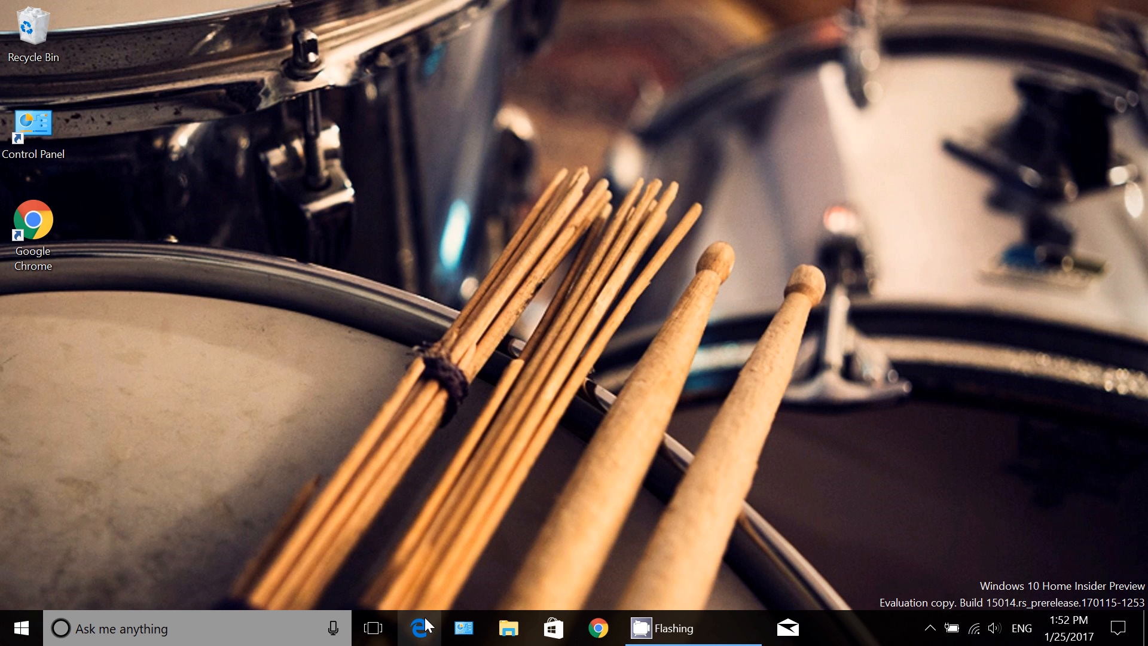
Launch Microsoft Edge and show the Game Bar settings panel on its General tab
left_click(419, 628)
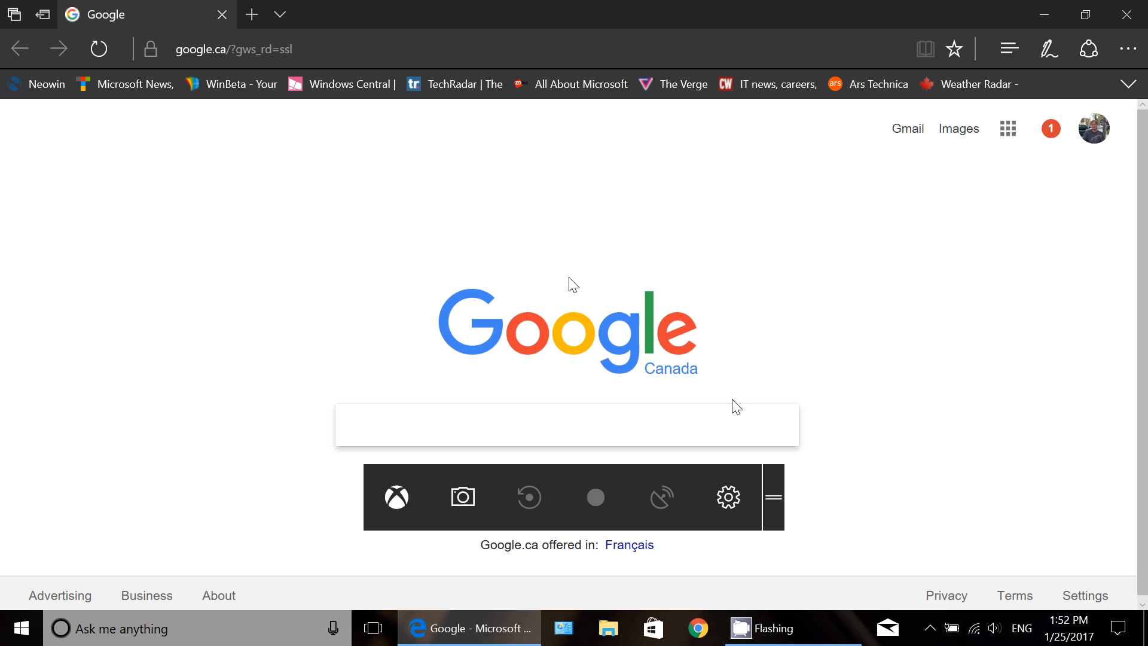
mouse_move(742, 336)
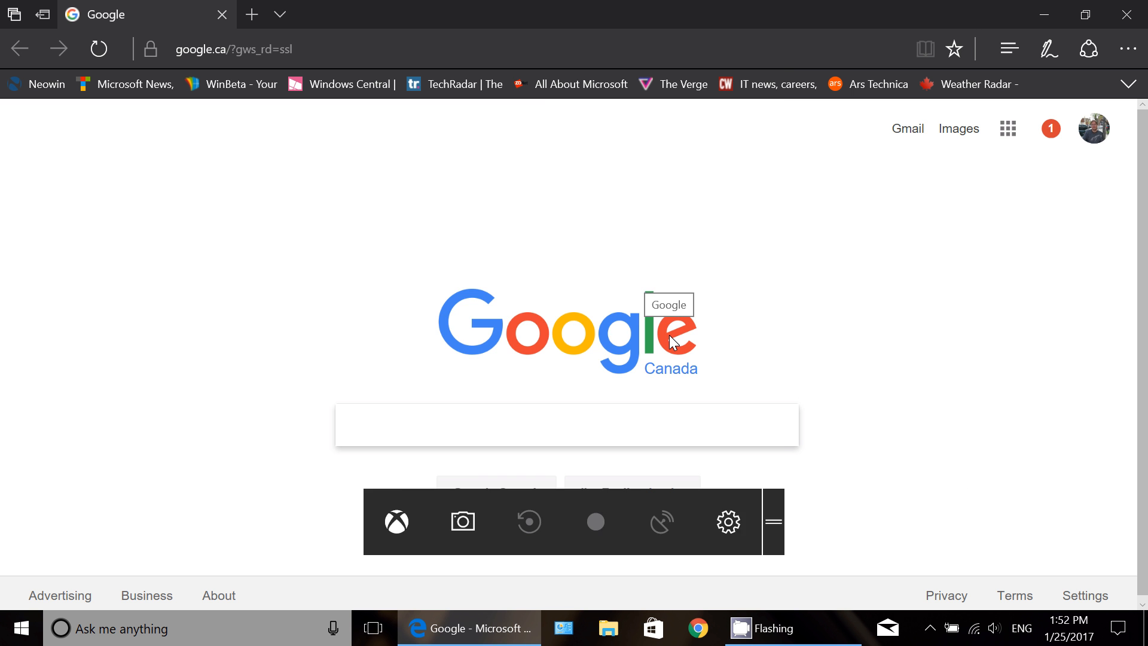
left_click(727, 521)
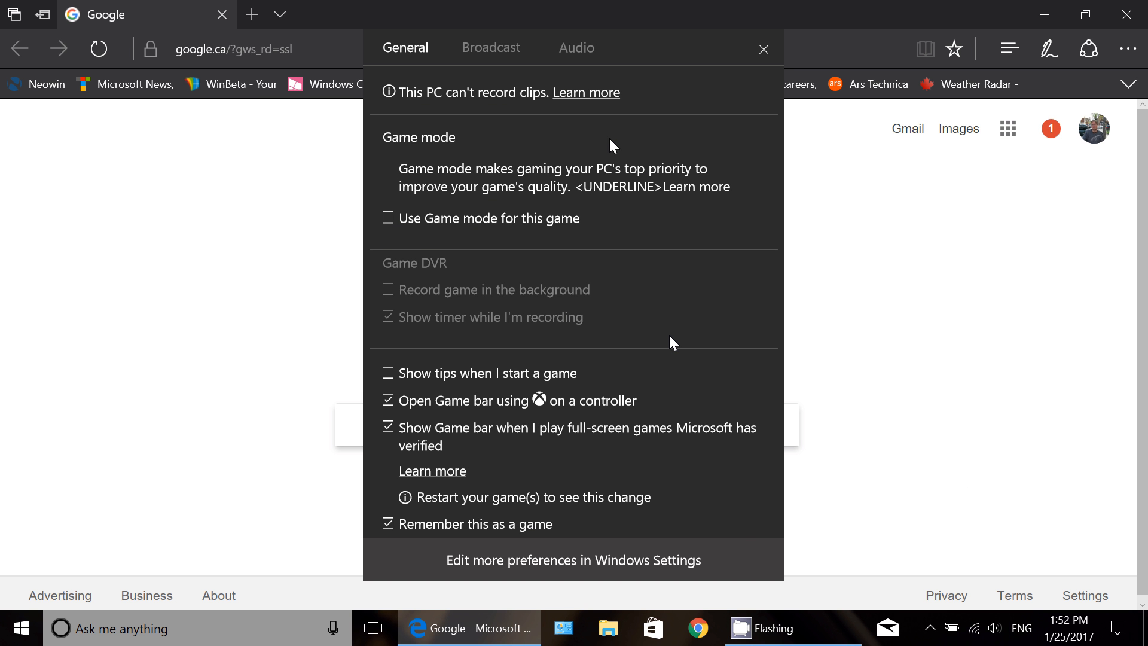
mouse_move(495, 226)
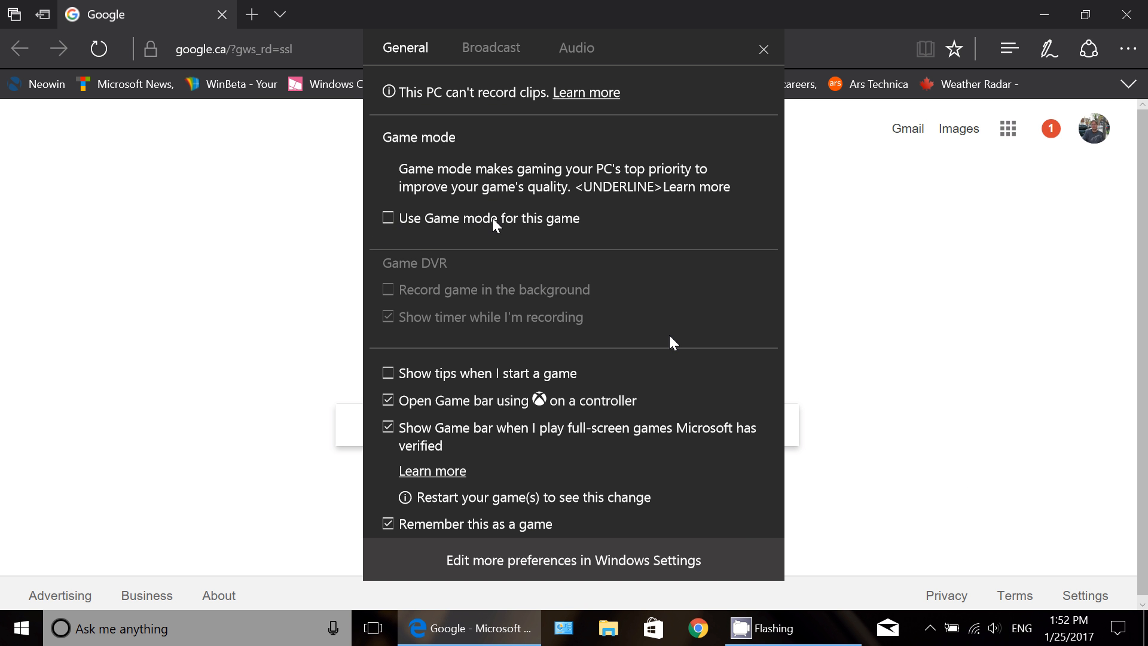
mouse_move(671, 193)
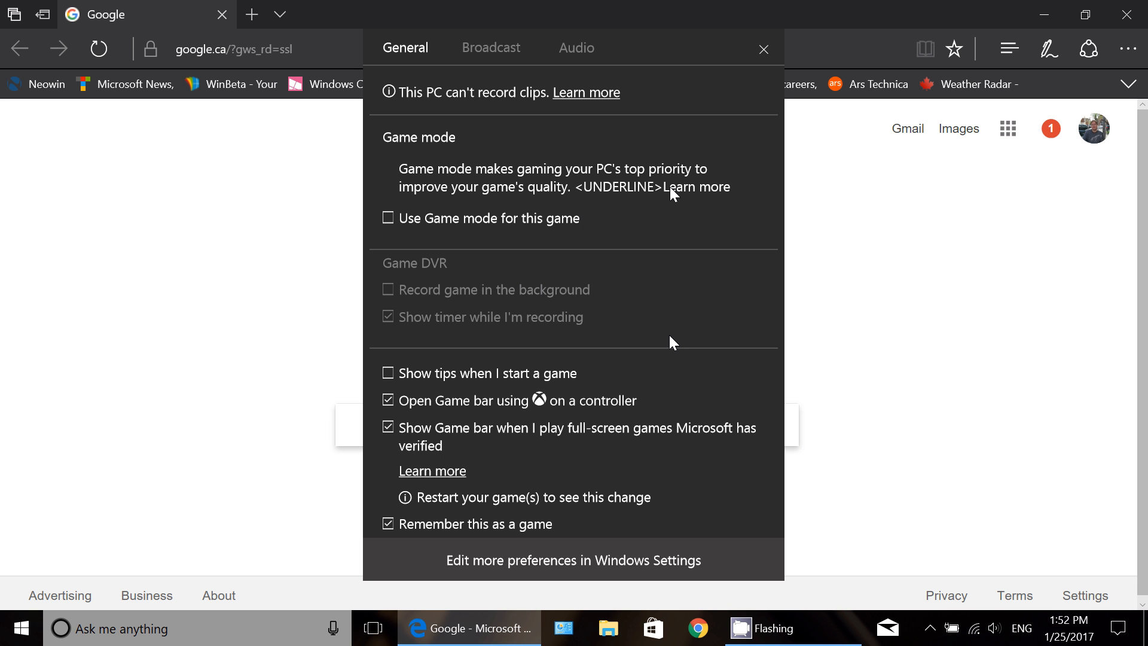
mouse_move(608, 208)
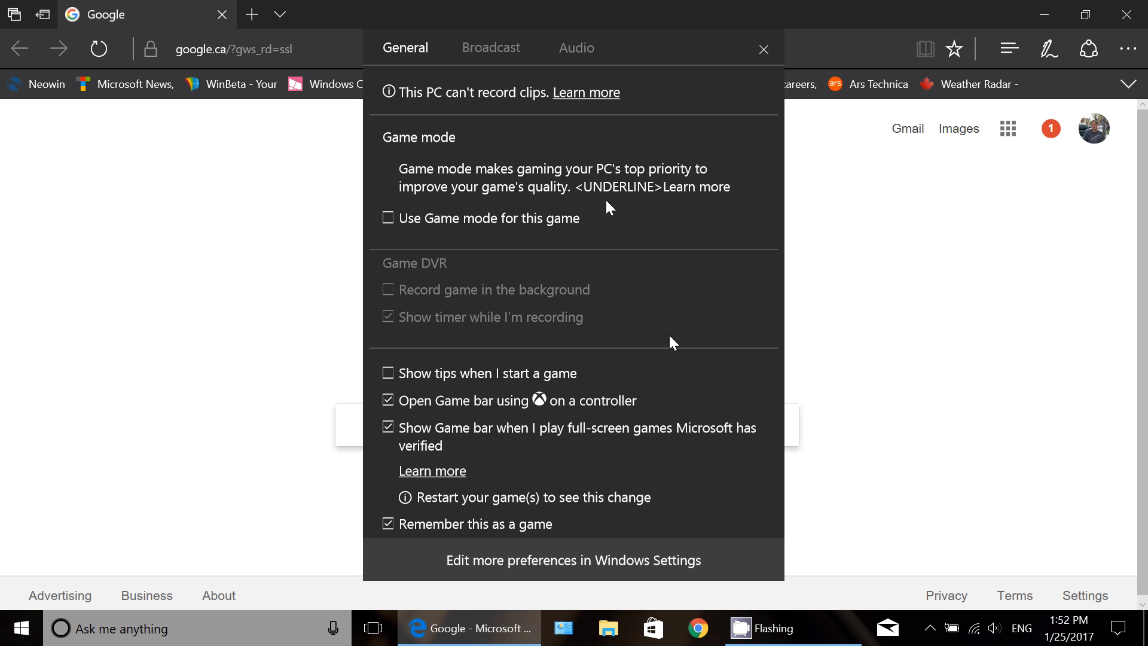
mouse_move(423, 226)
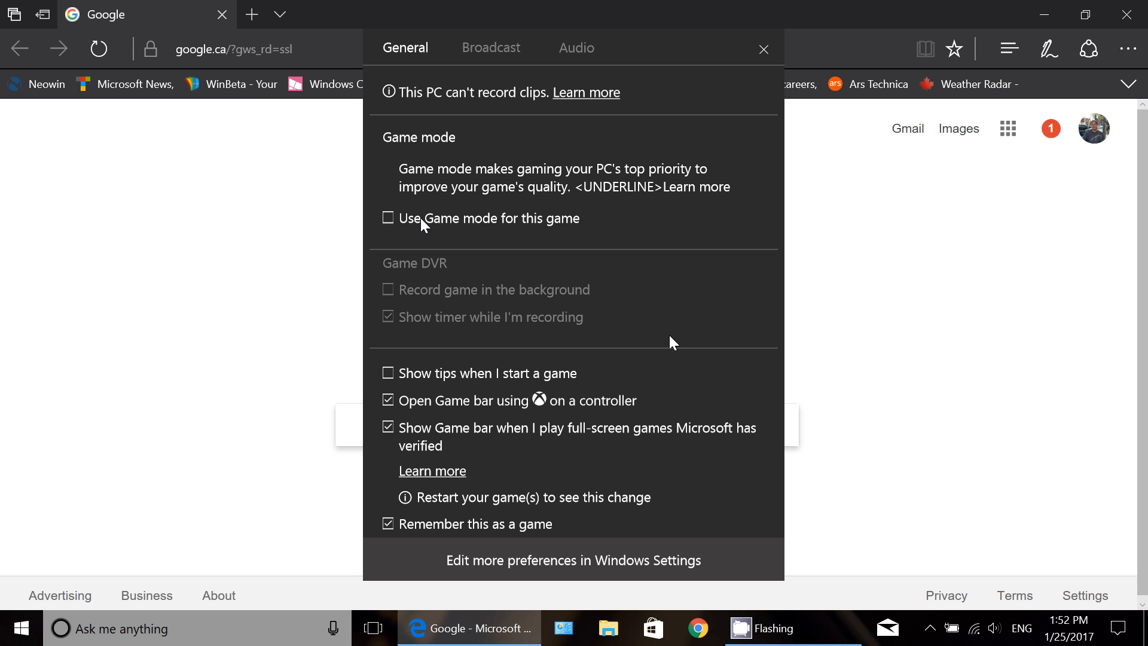
mouse_move(592, 222)
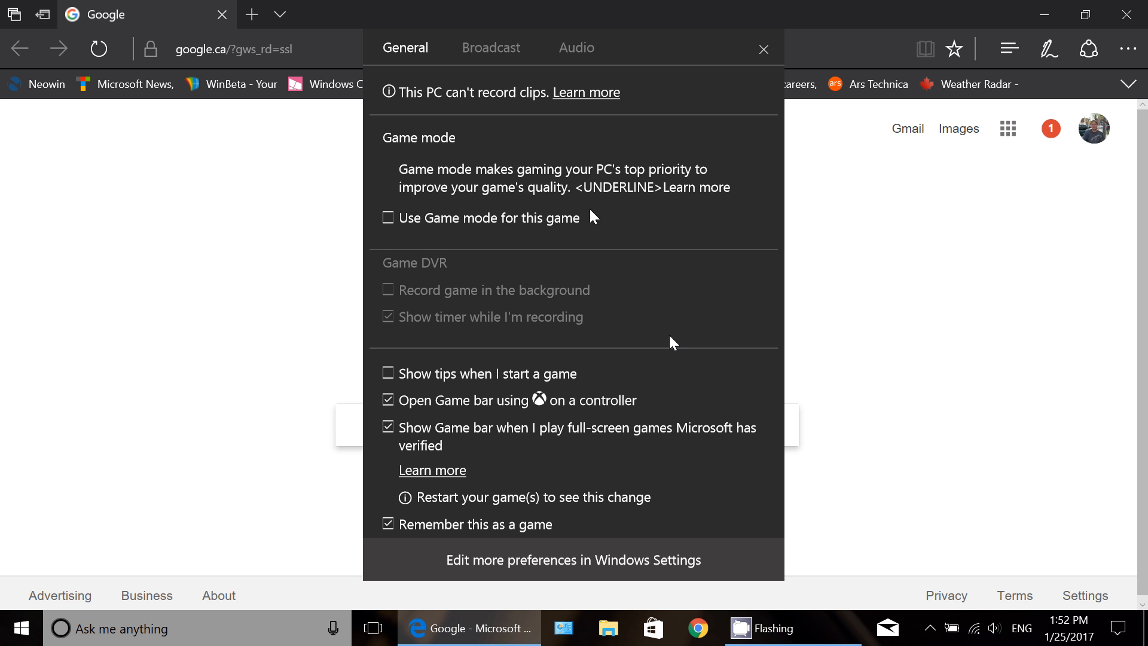
mouse_move(841, 59)
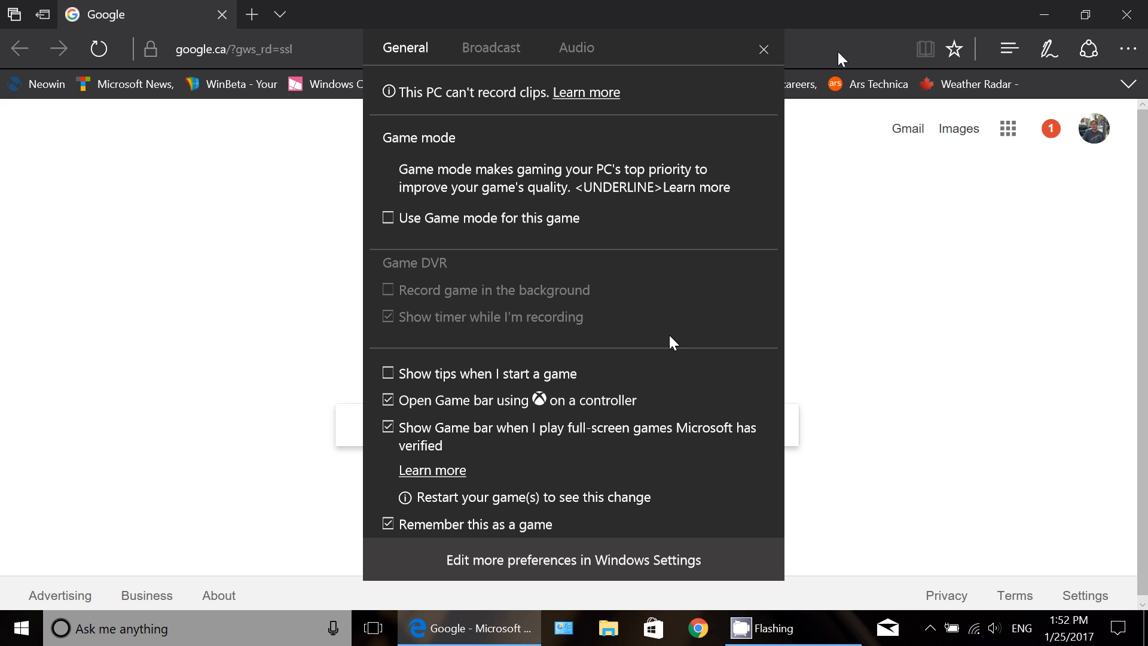
mouse_move(791, 48)
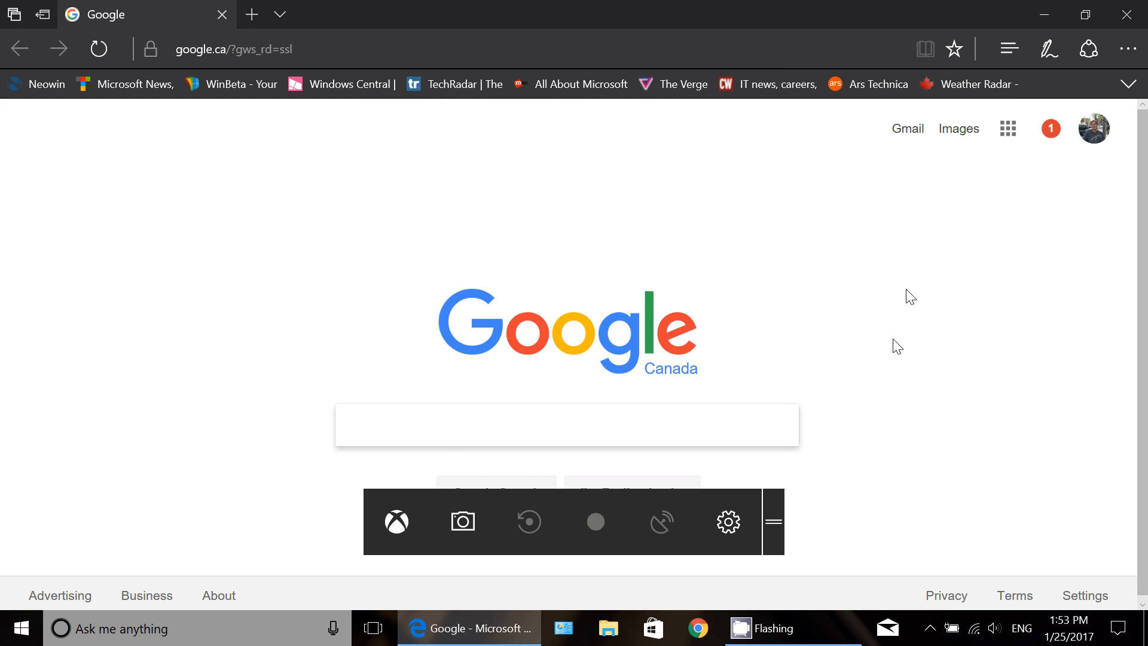
mouse_move(1126, 16)
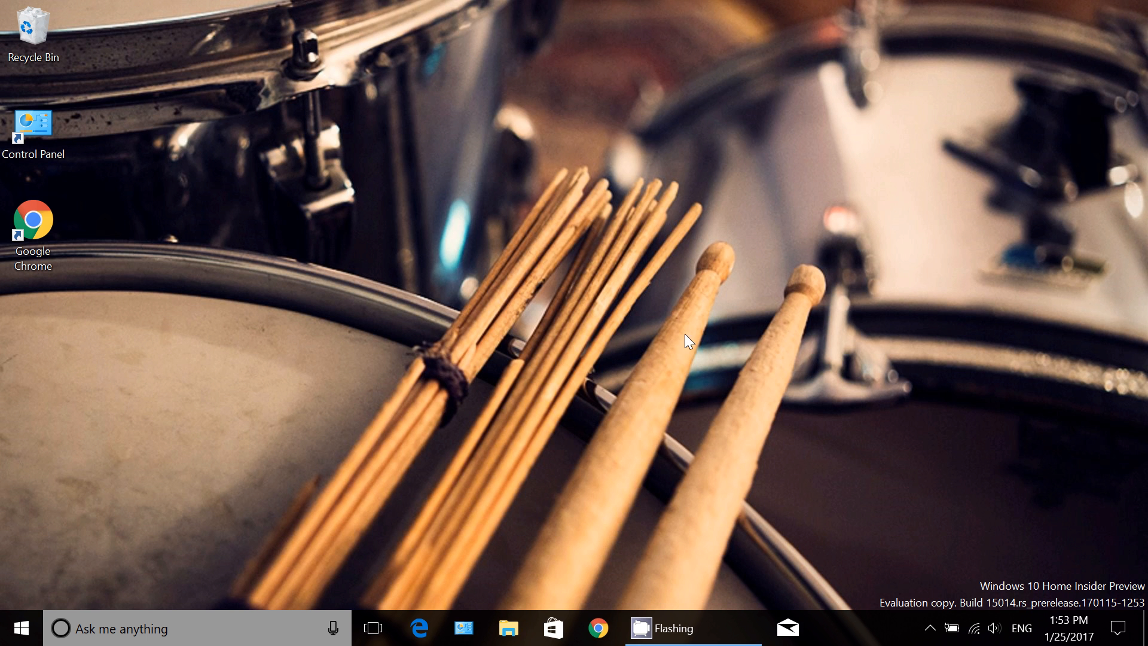
mouse_move(632, 407)
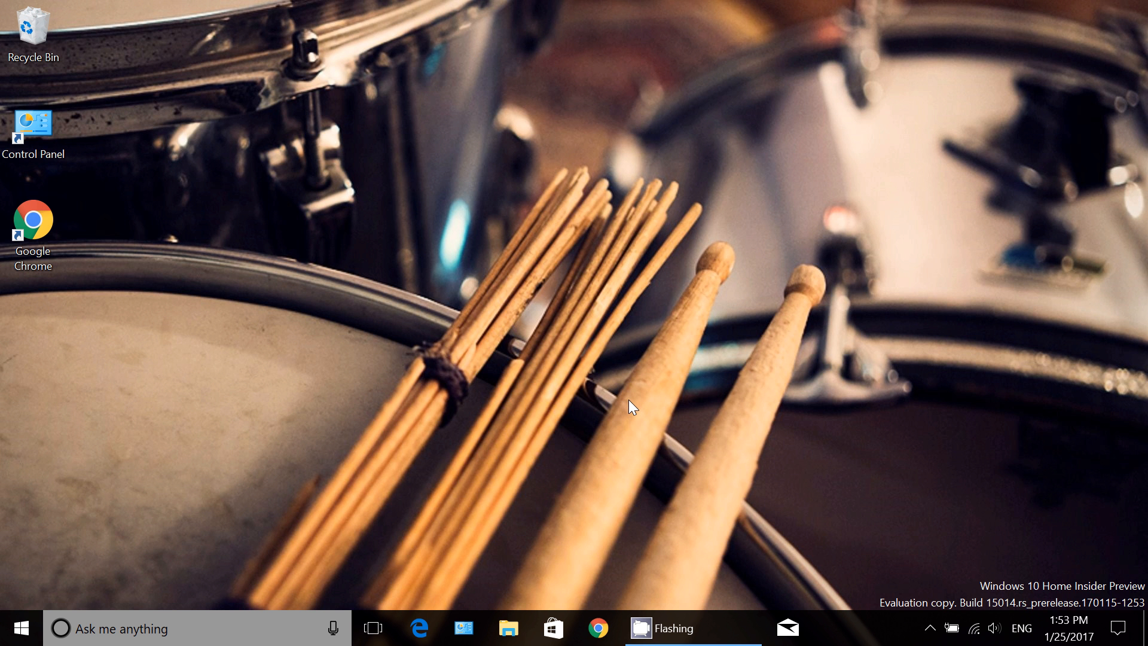
mouse_move(944, 604)
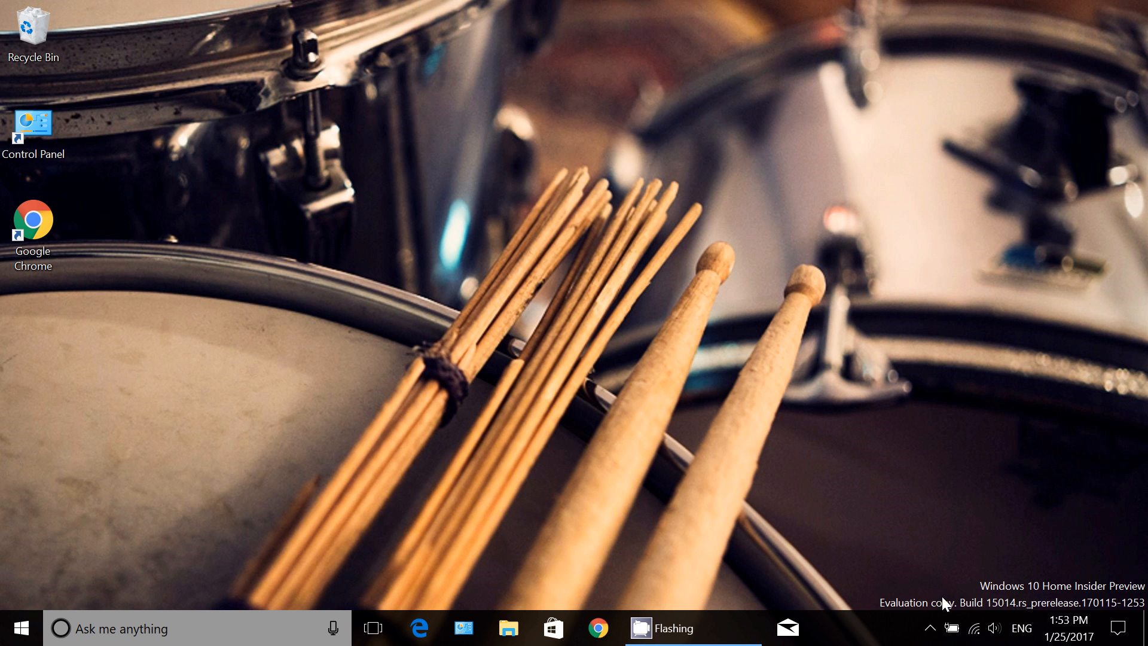
Expand the system tray and show the CamStudio recorder window on the desktop
left_click(930, 627)
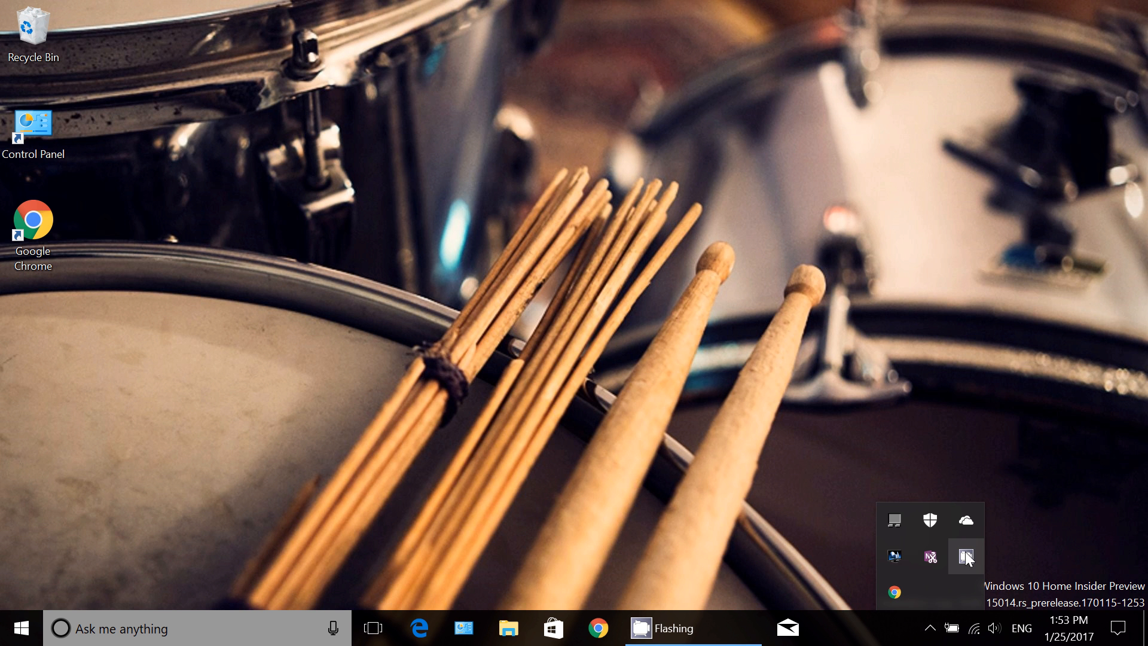
left_click(965, 556)
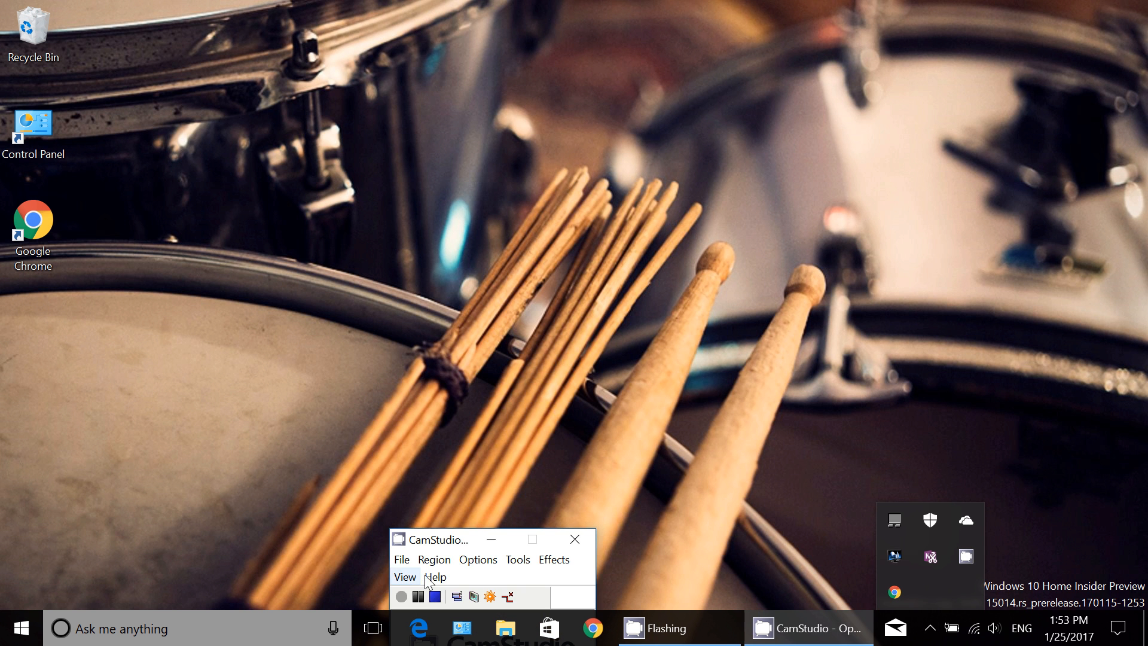